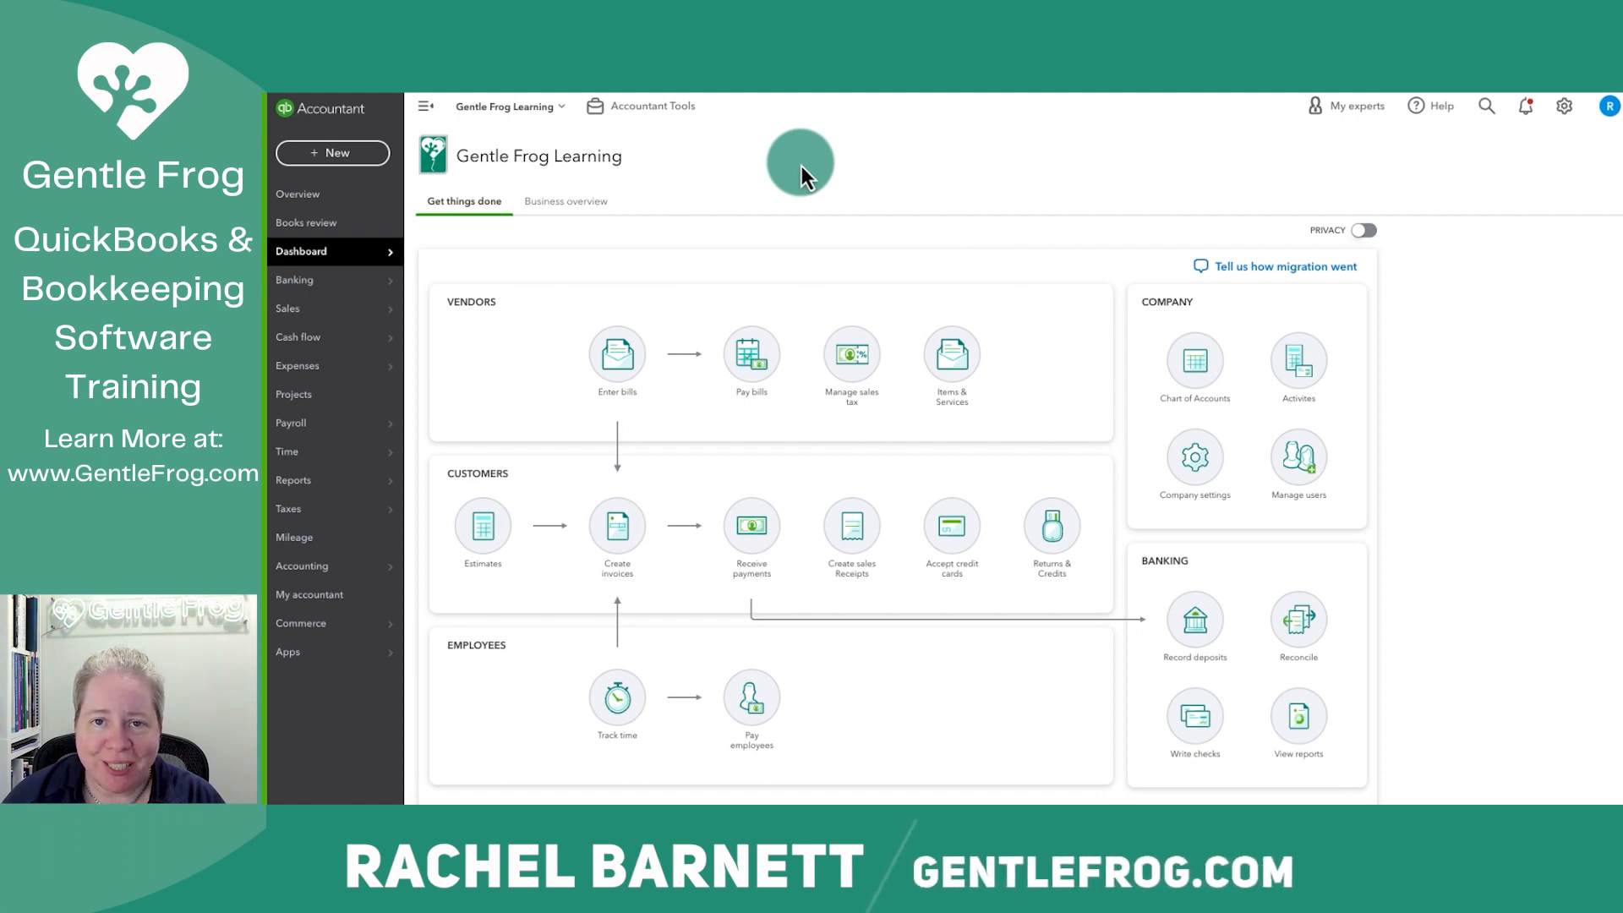
mouse_move(295, 279)
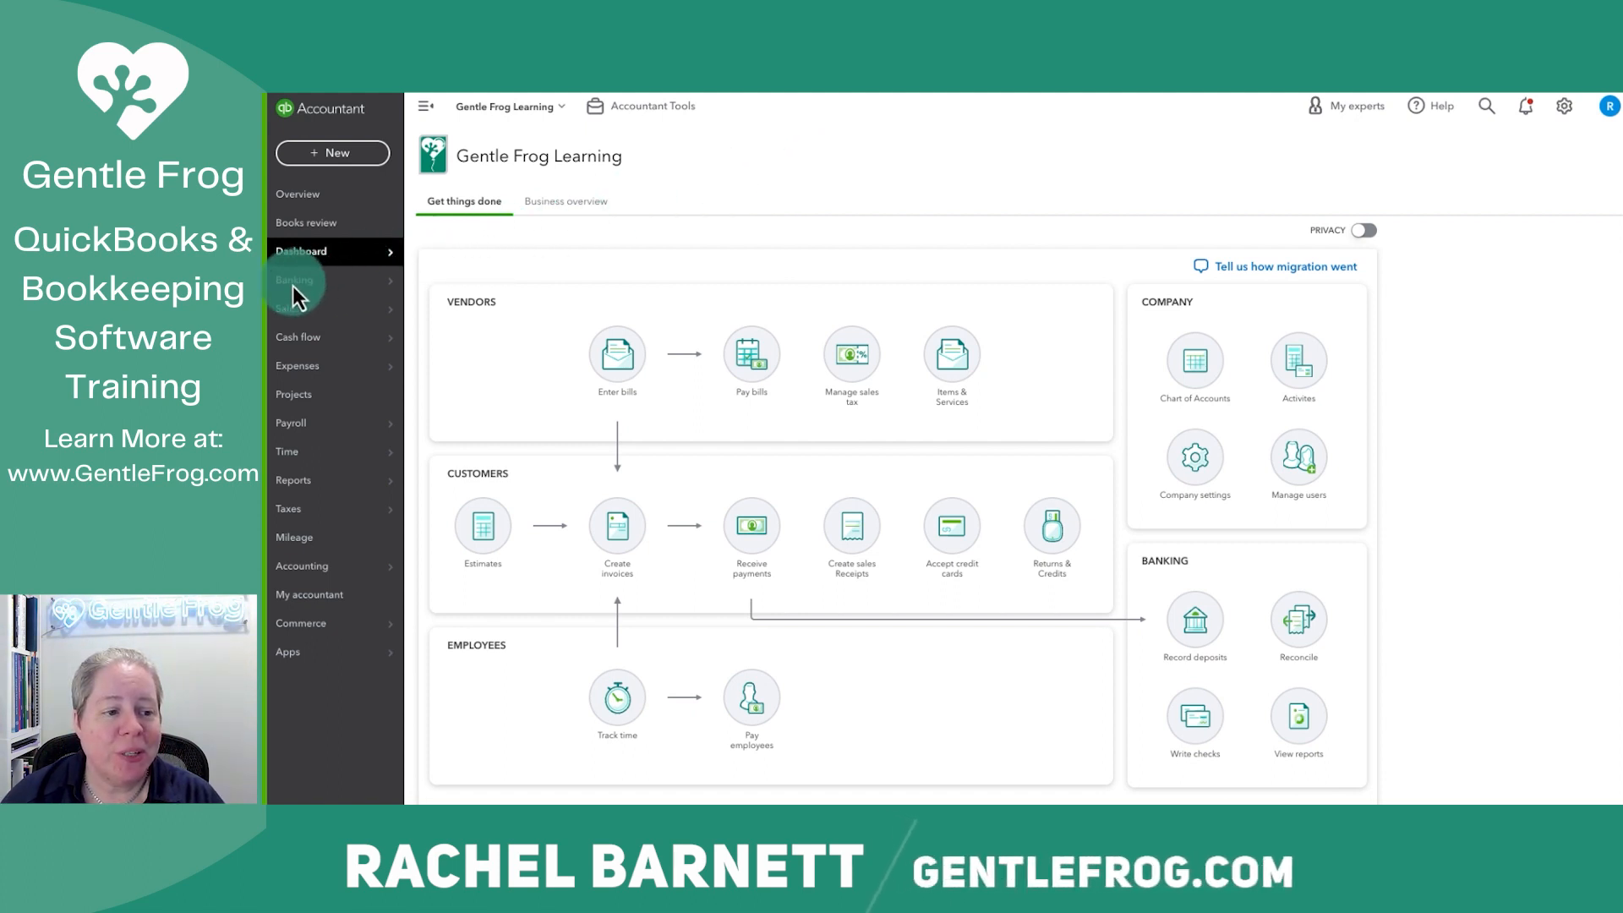
From Banking, start uploading bank transactions from a file via the Link account menu.
left_click(294, 294)
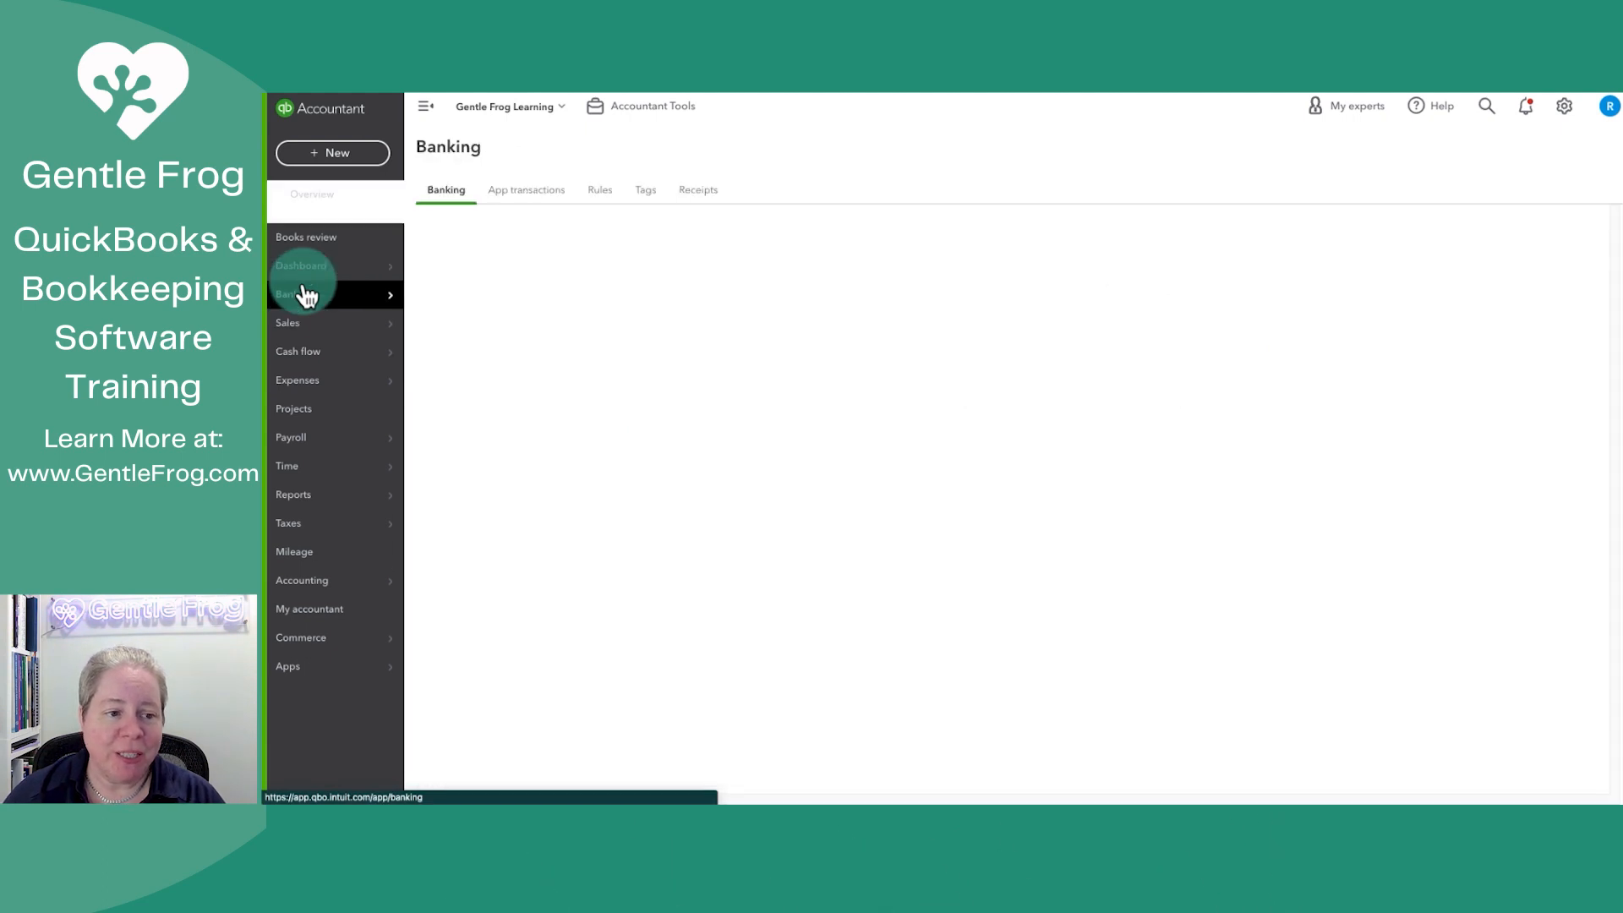
left_click(301, 294)
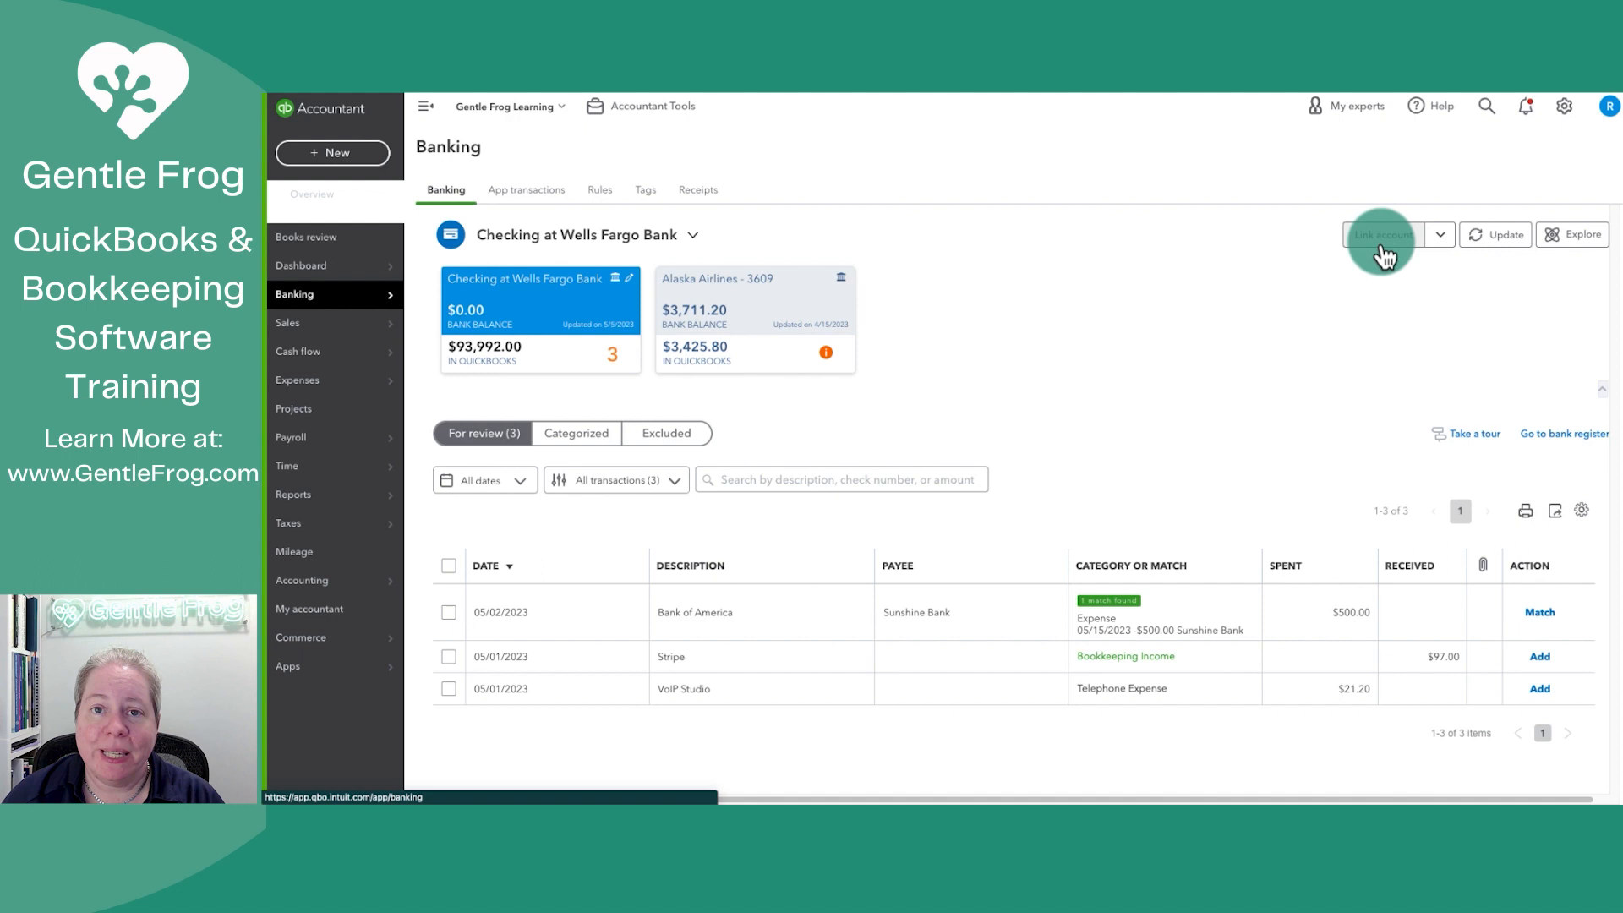
mouse_move(1440, 248)
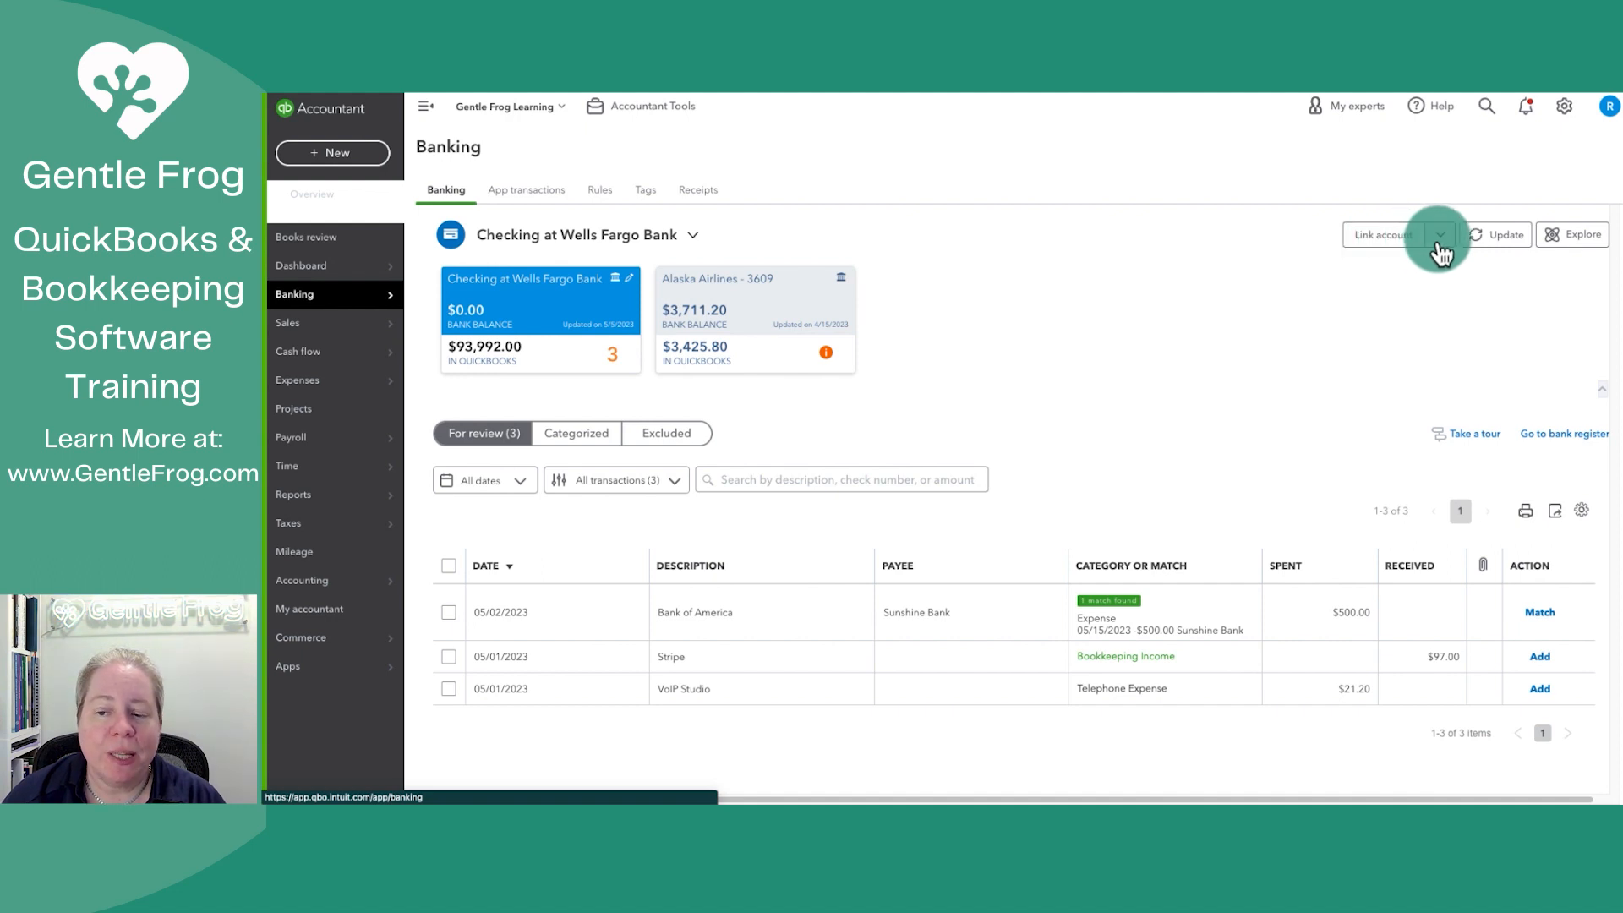
left_click(1440, 233)
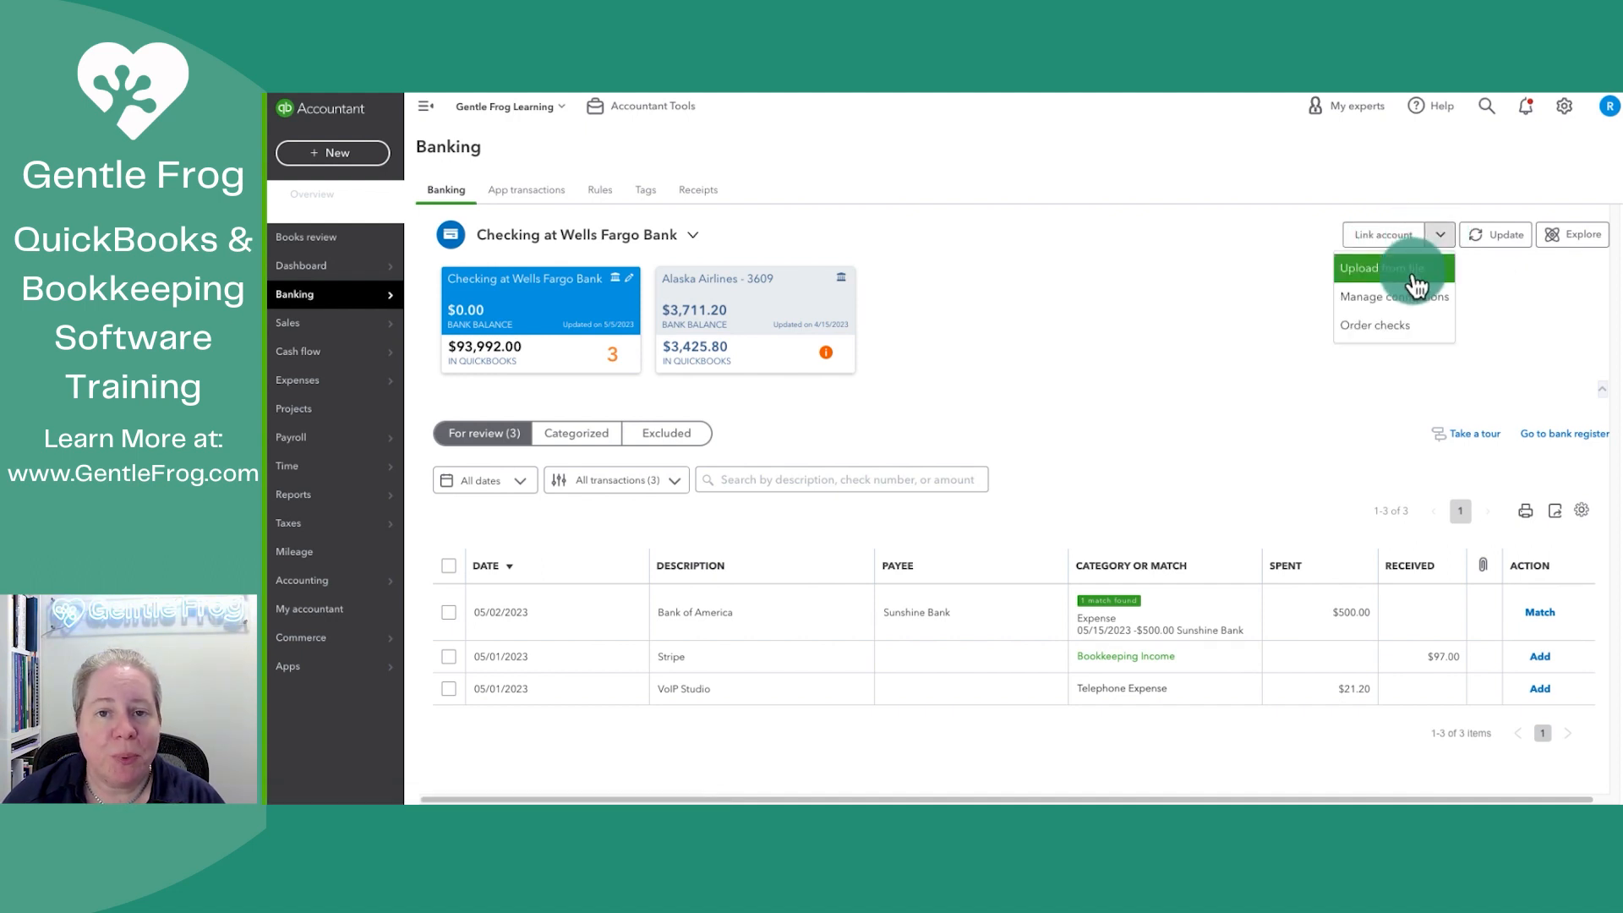
left_click(1357, 267)
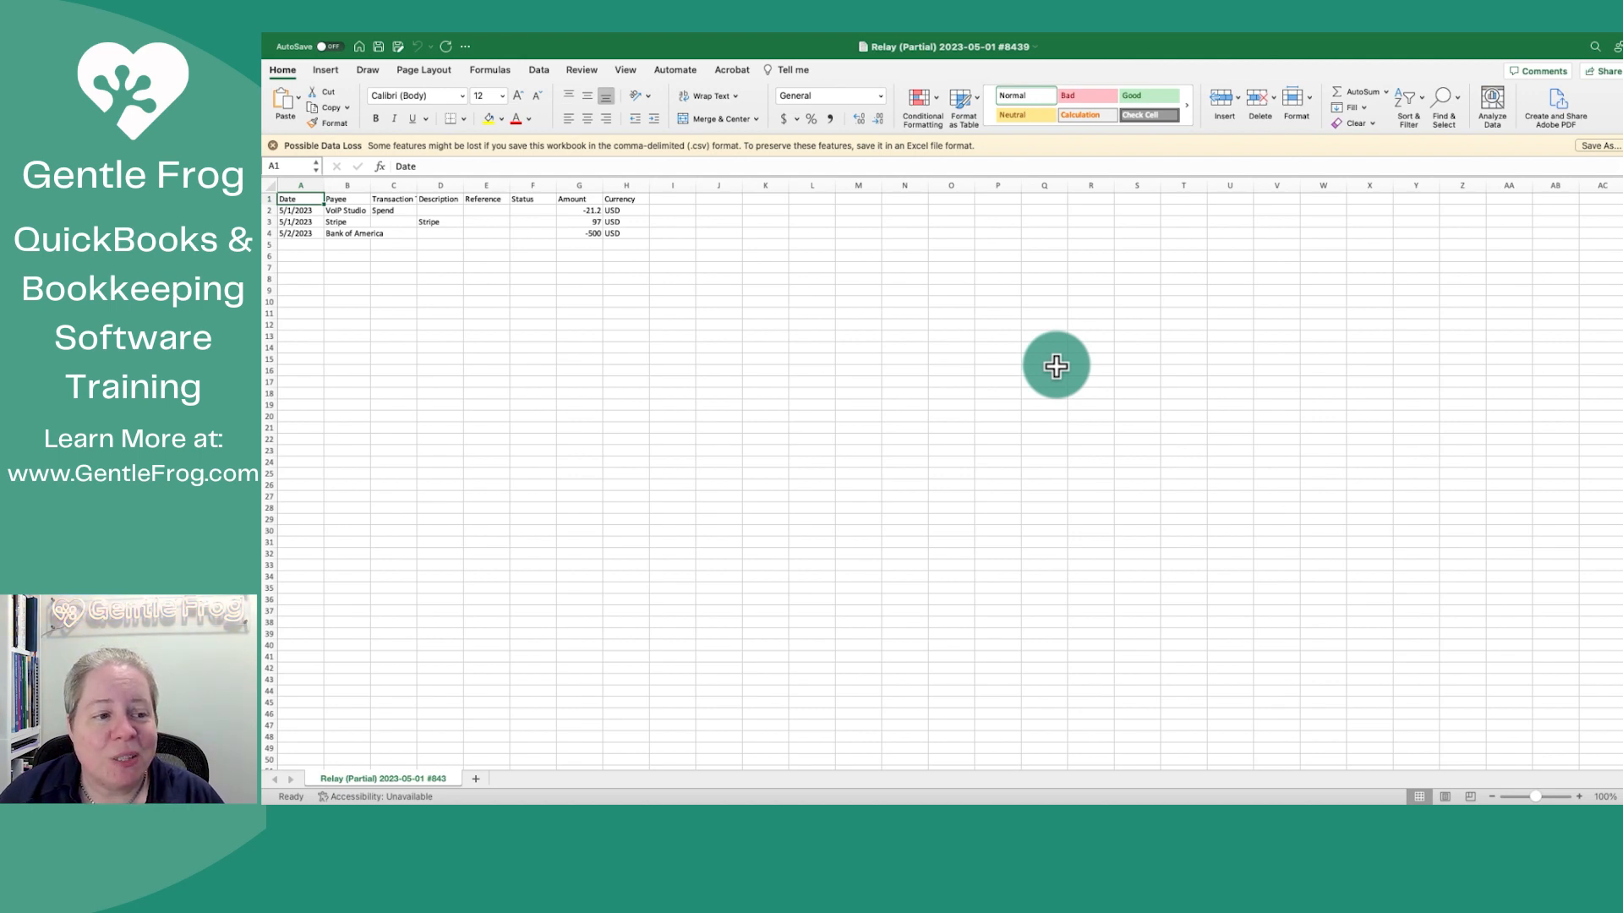
mouse_move(568, 210)
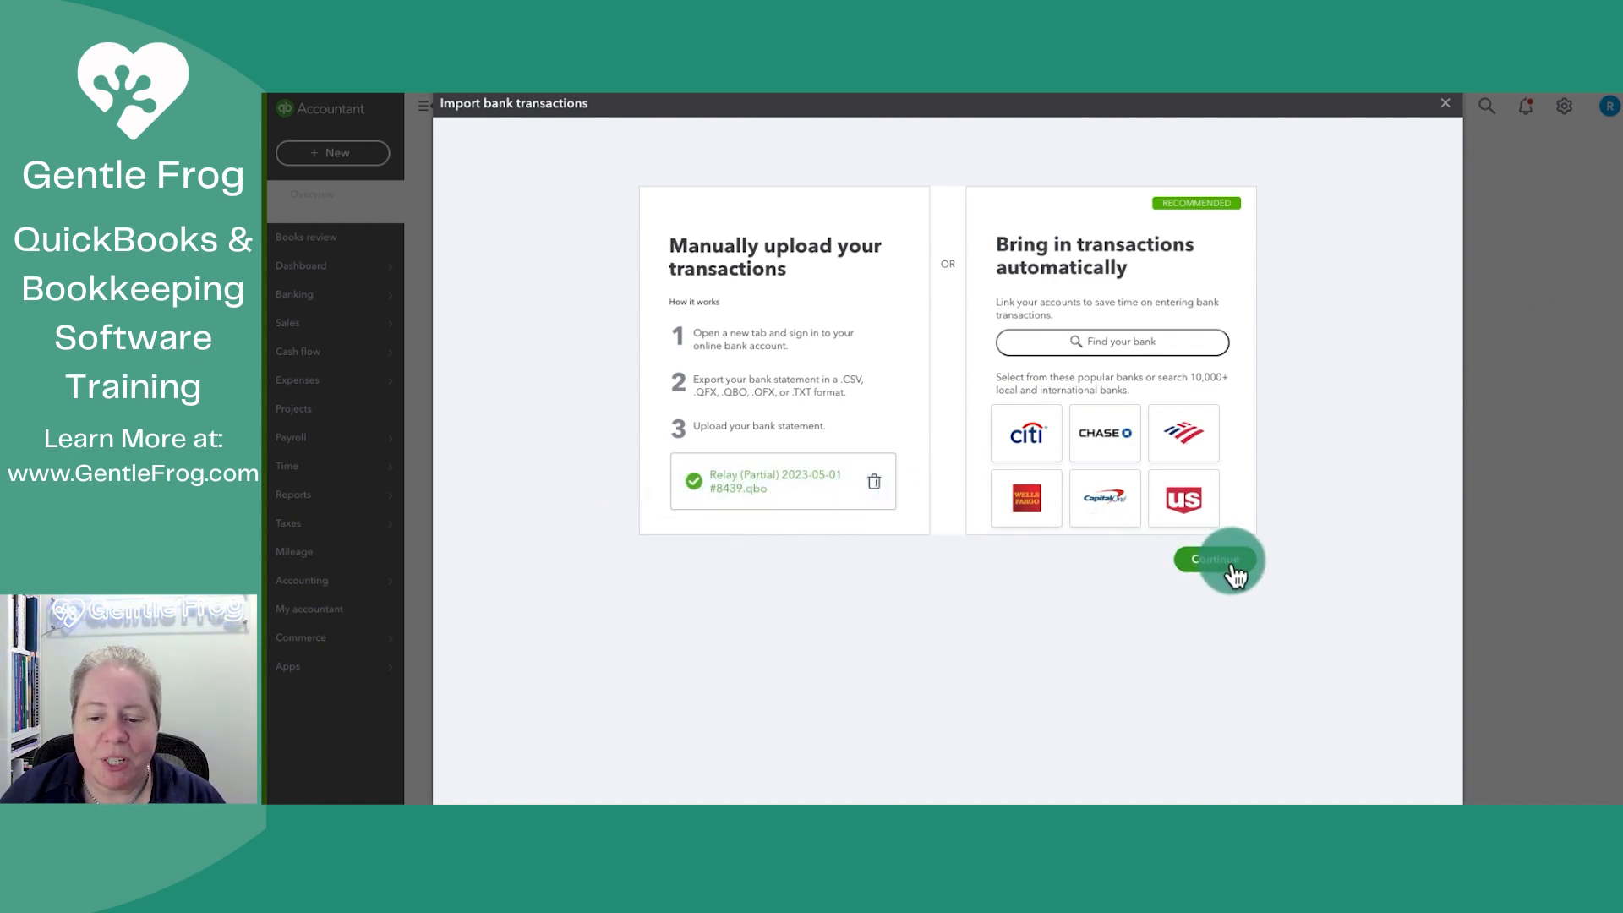
Continue past the uploaded Relay file to the account-selection step.
left_click(1213, 559)
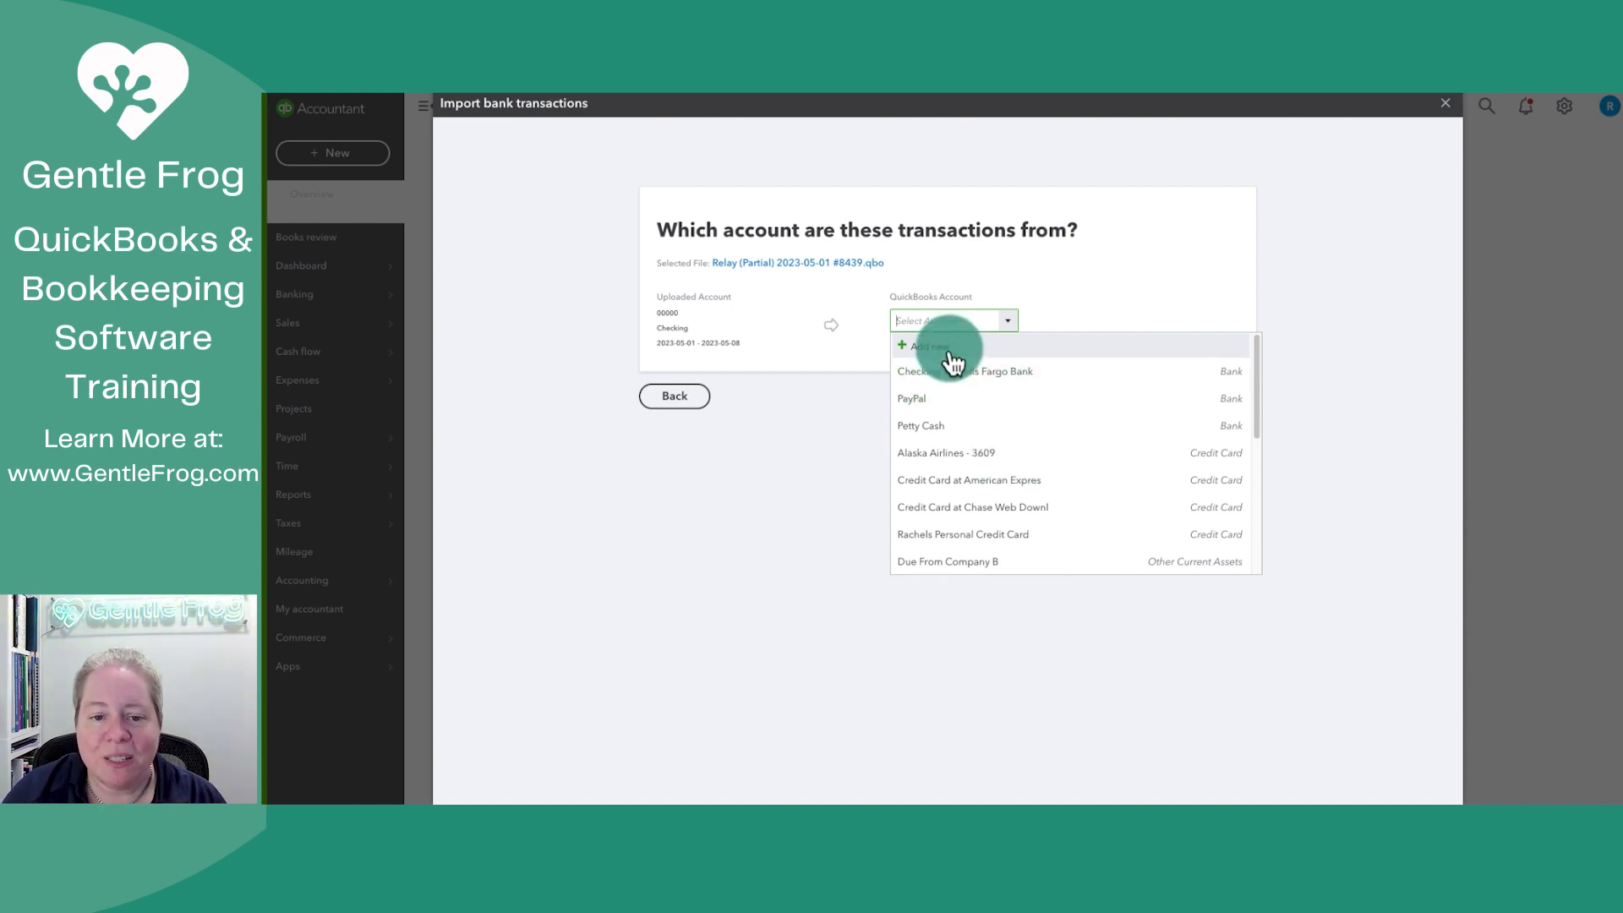
Add a new Bank account named Relay Demo Checking and save it as the import destination.
left_click(923, 345)
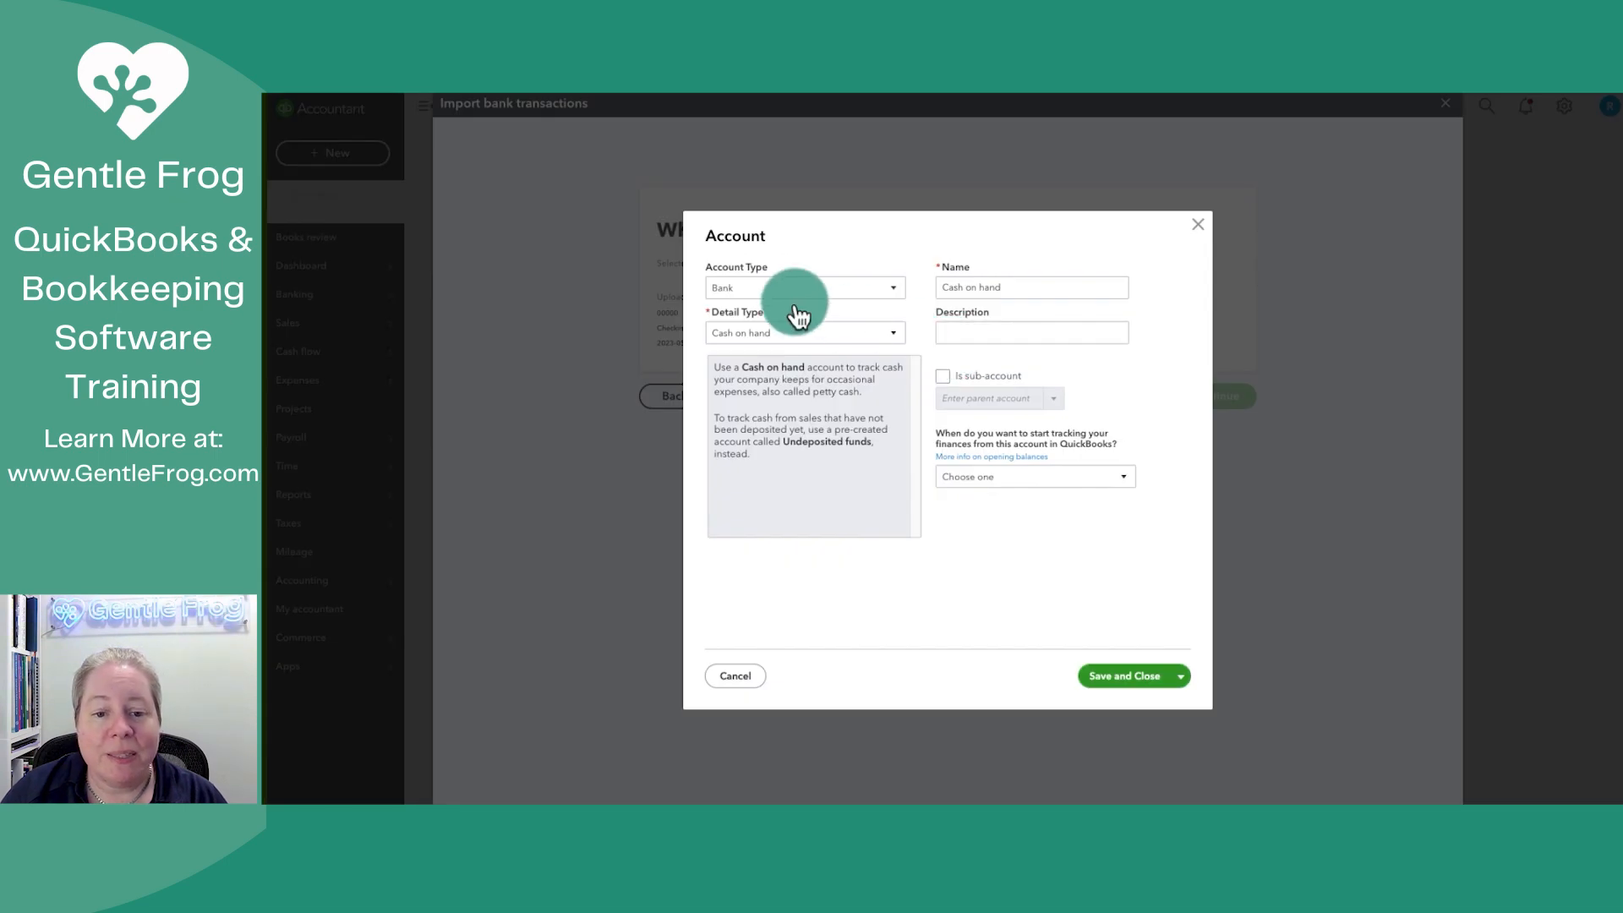
type("Relay Demo Checking")
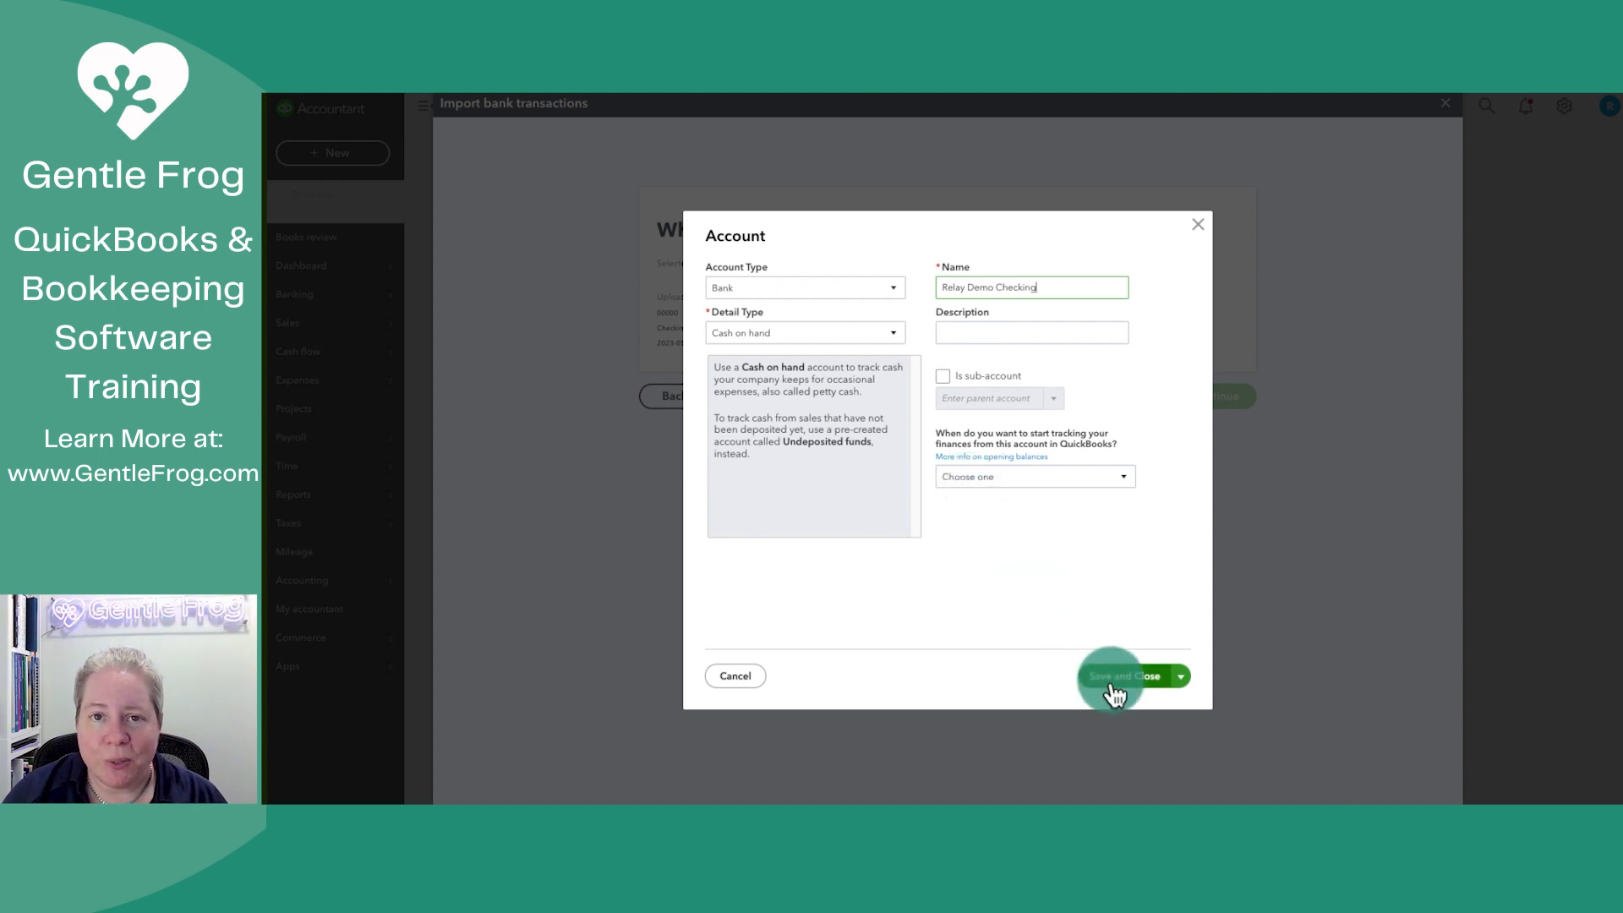
left_click(1122, 677)
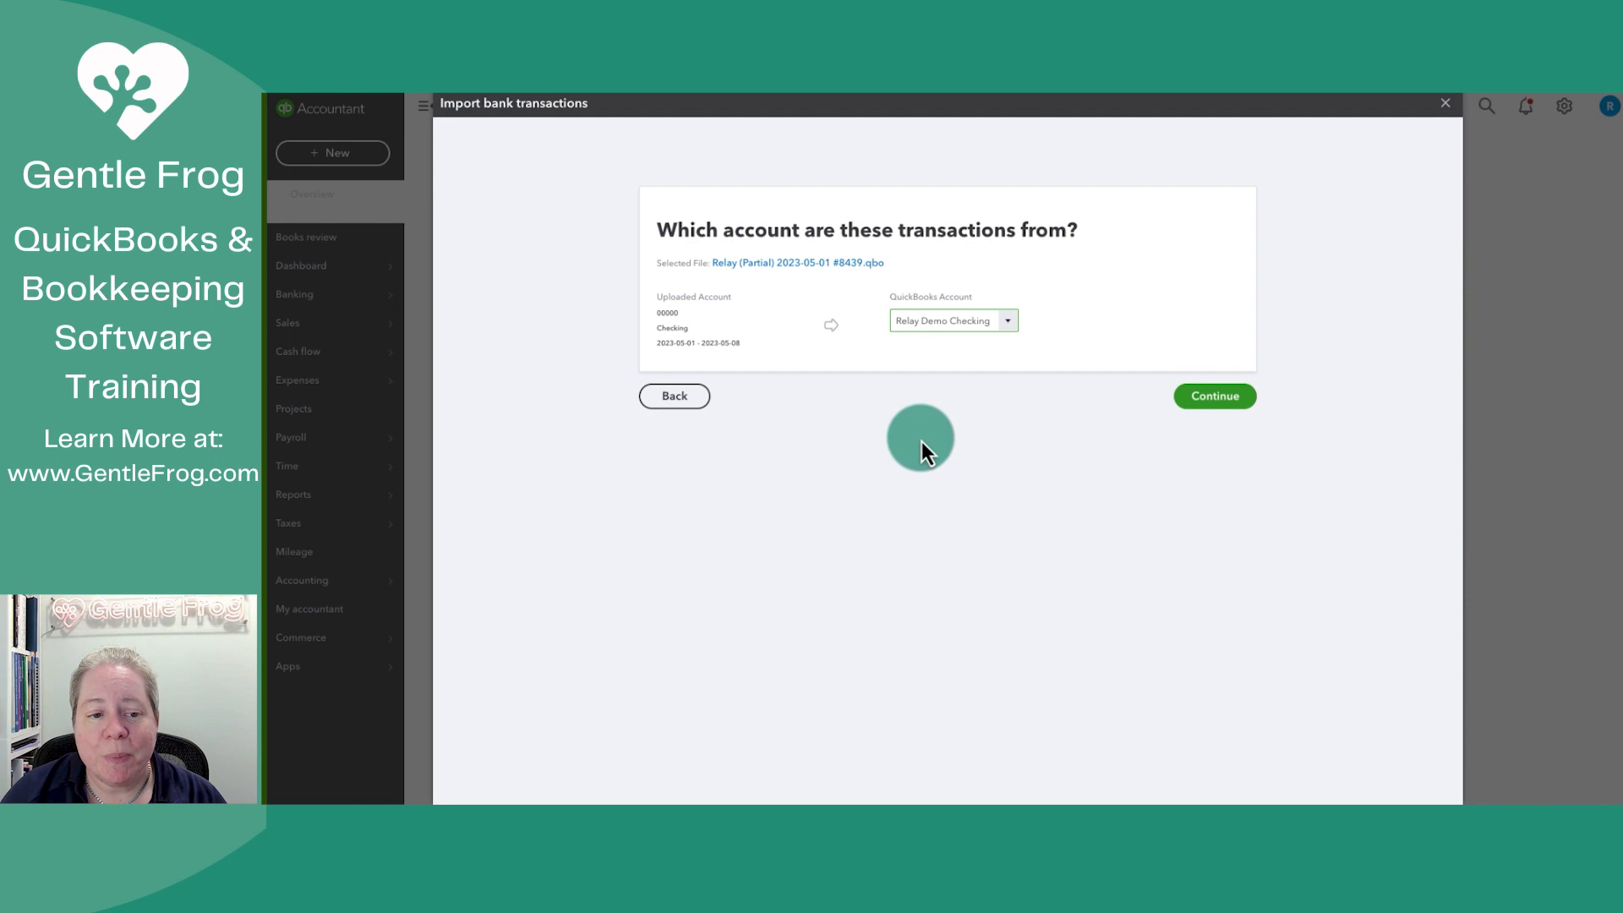
mouse_move(765, 284)
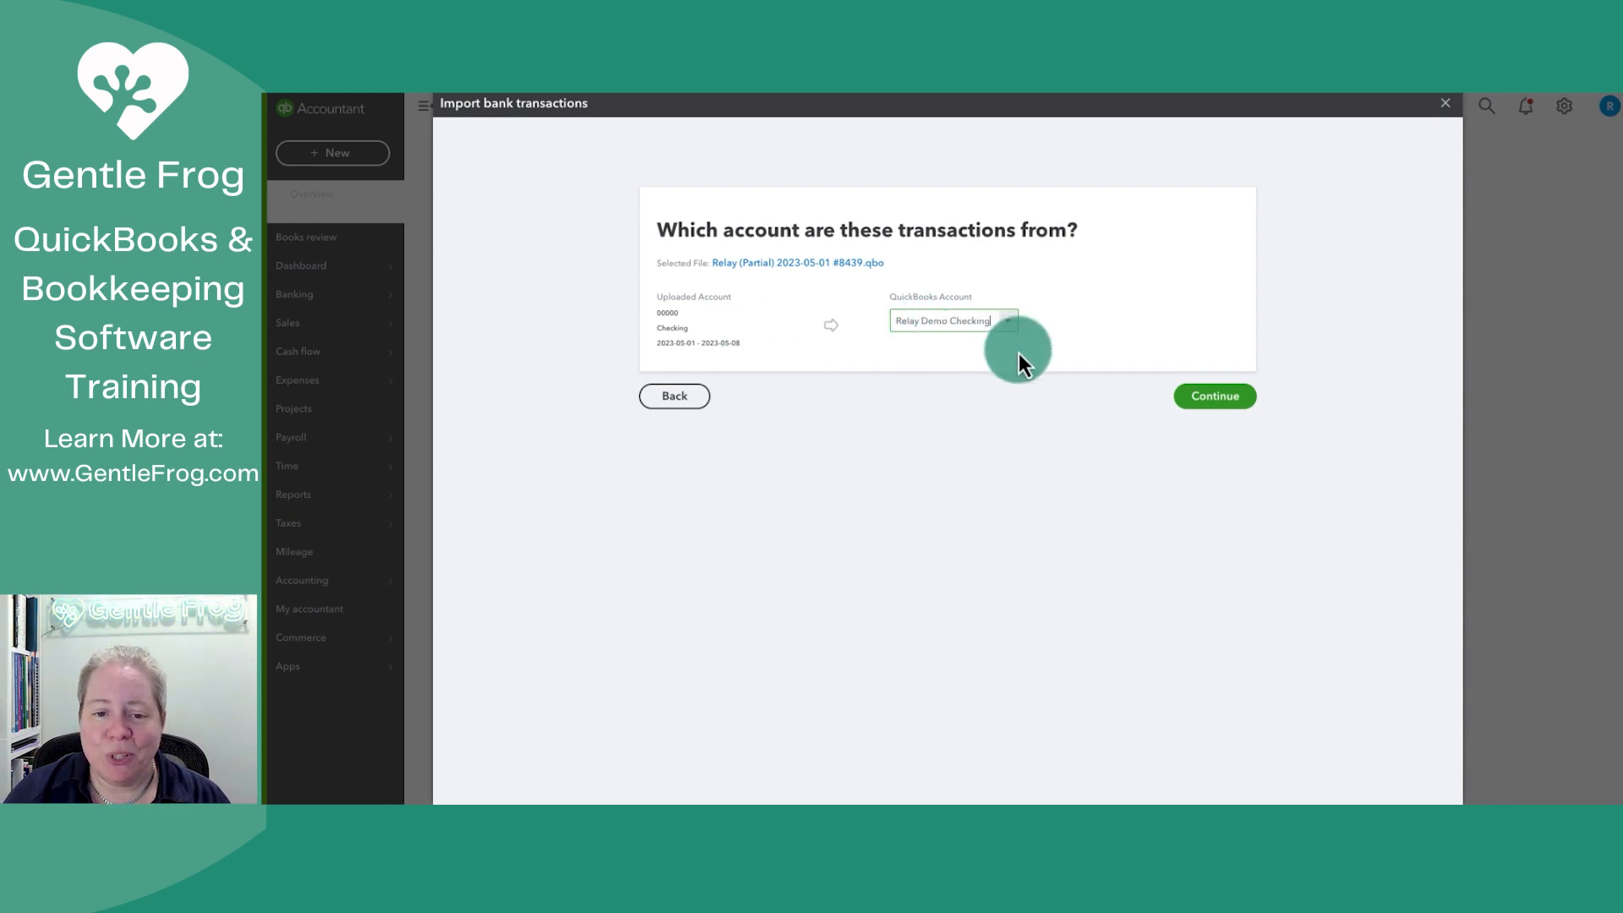
Import the transactions into Relay Demo Checking and finish back at Banking.
left_click(1214, 396)
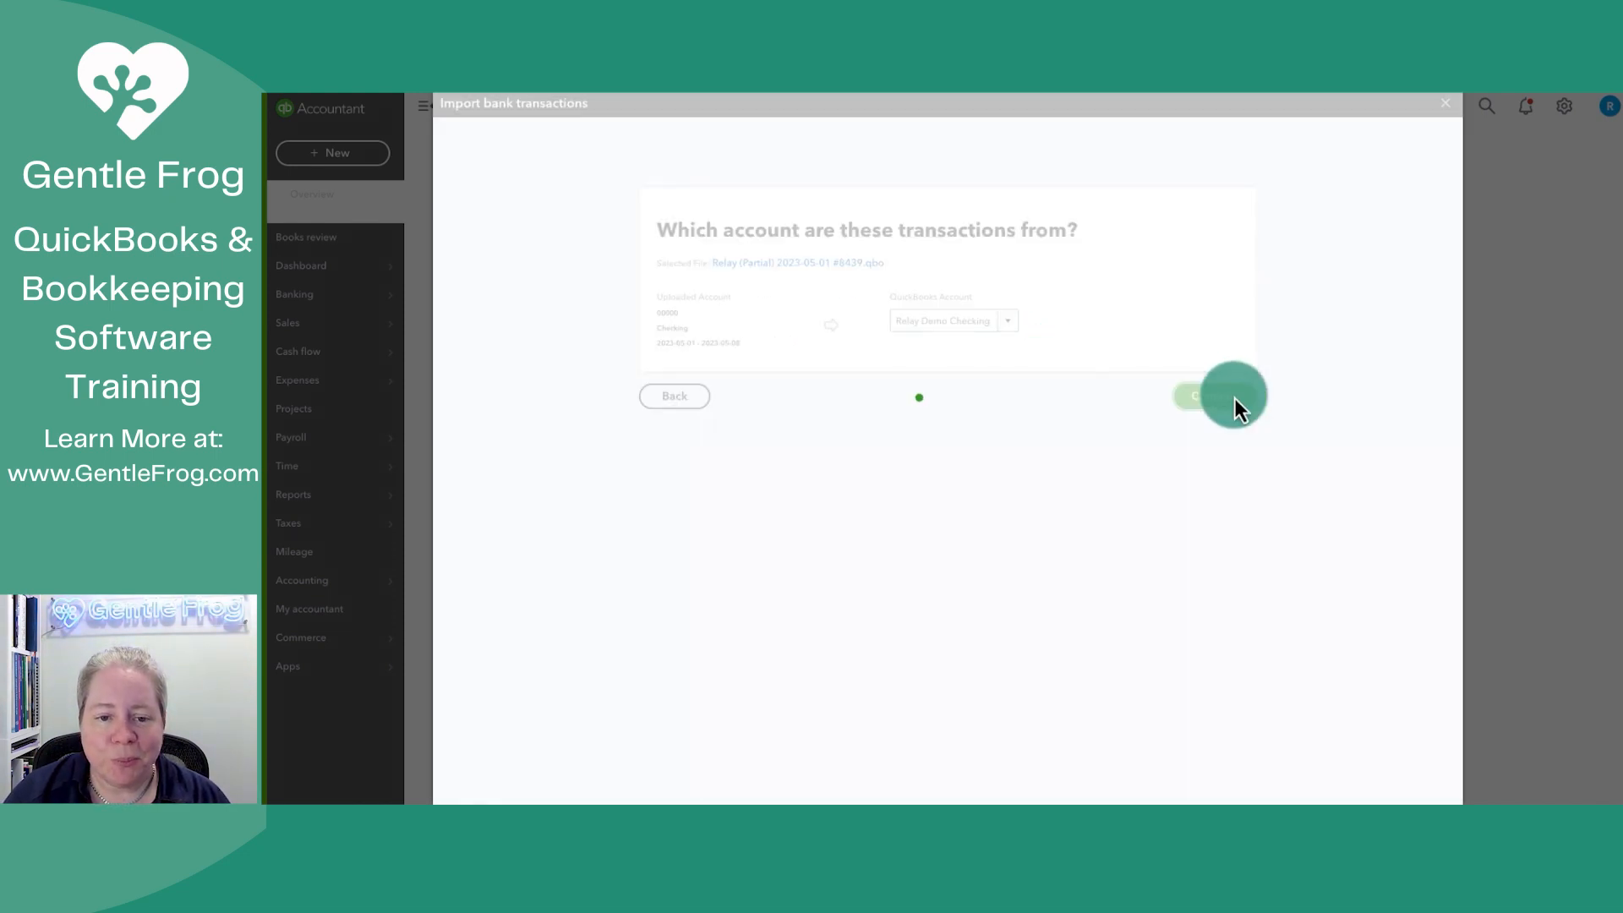
left_click(1200, 396)
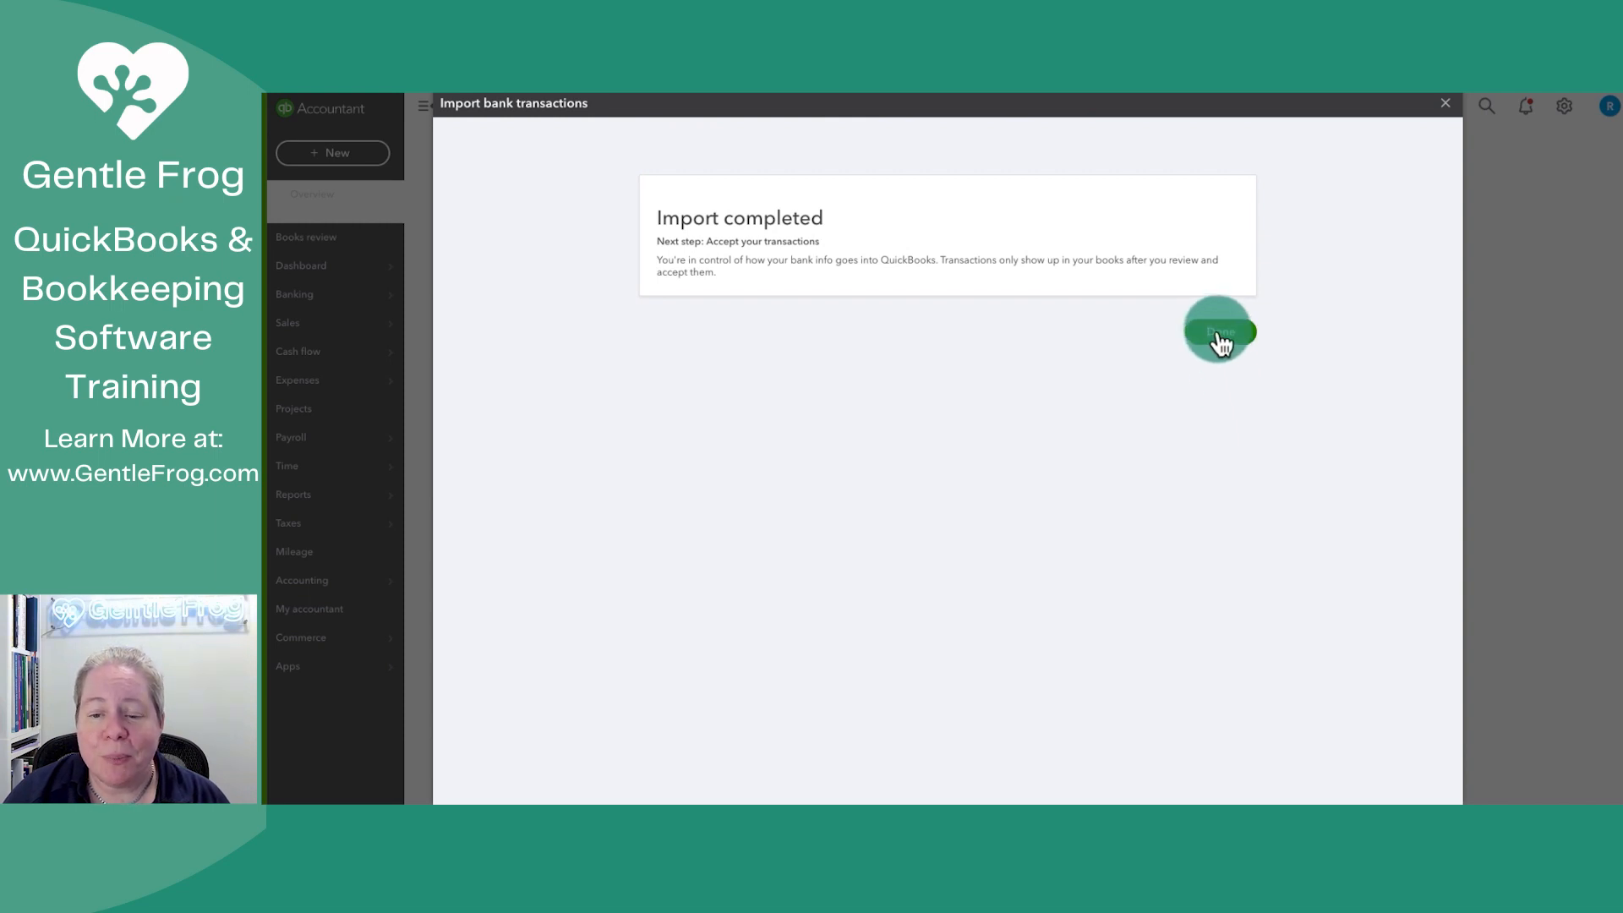
left_click(1219, 333)
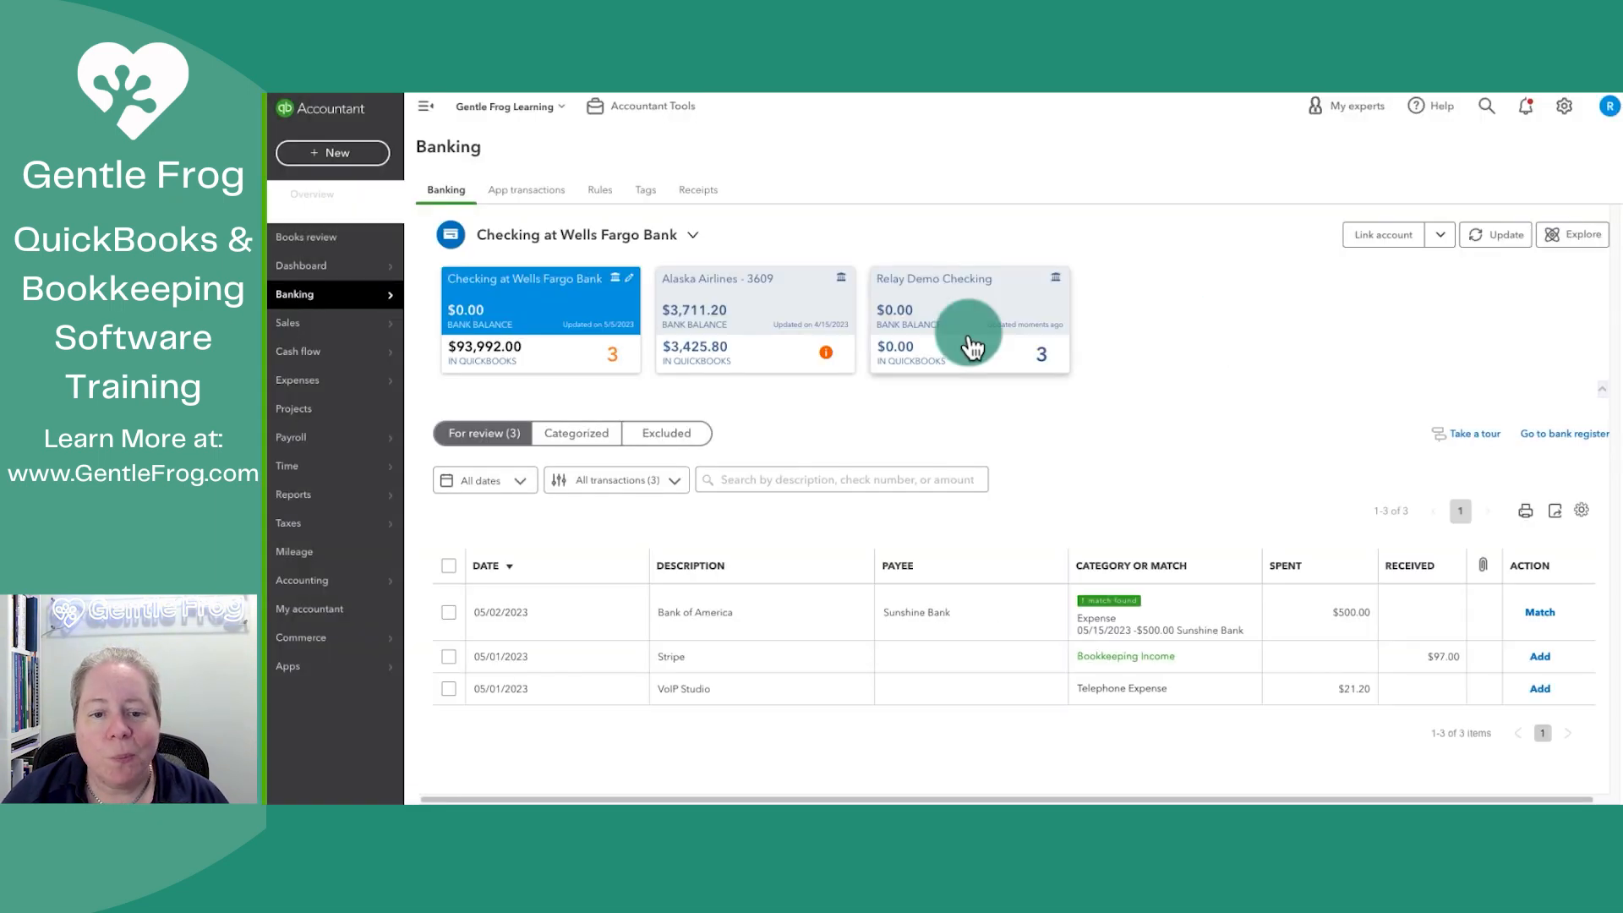
Select the Relay Demo Checking tile to list its three For review transactions.
left_click(967, 312)
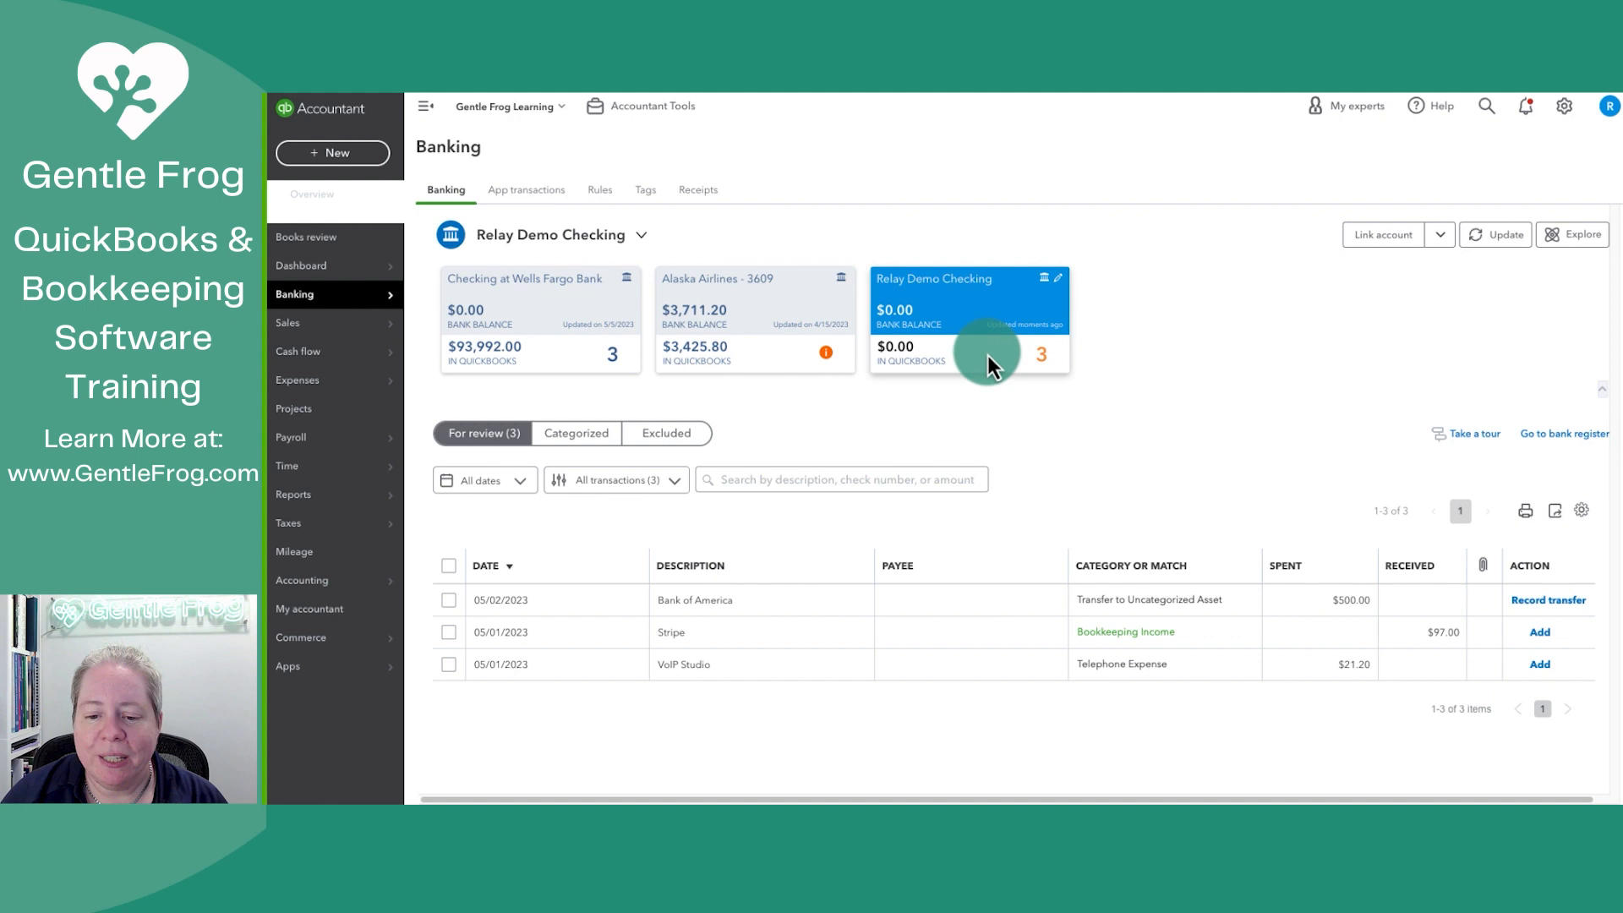
mouse_move(1326, 712)
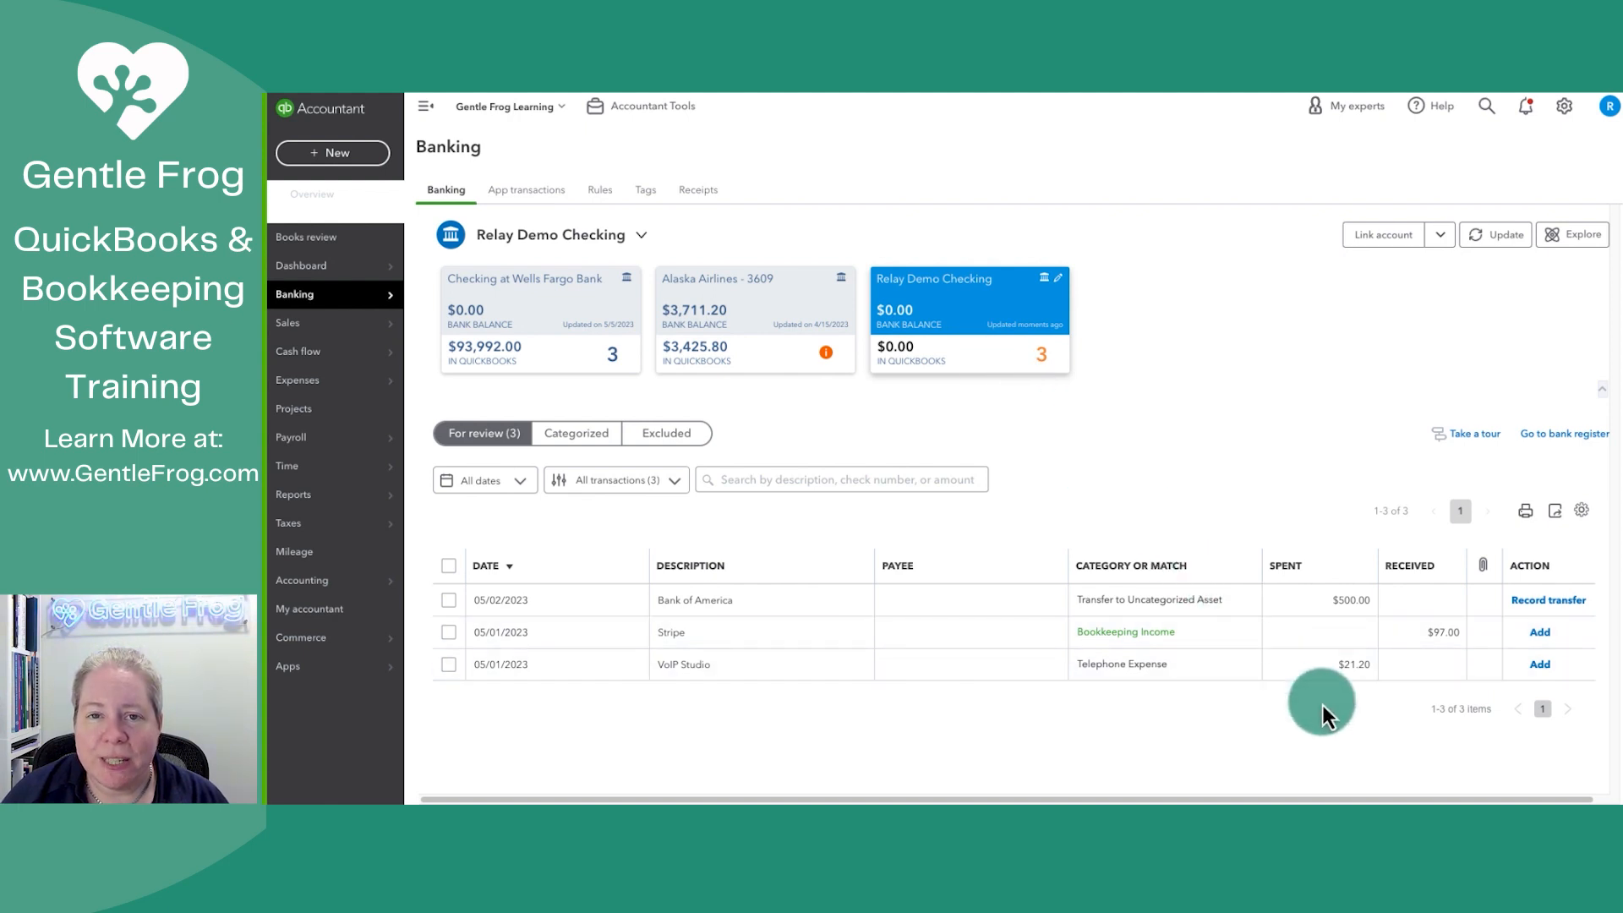
mouse_move(1336, 600)
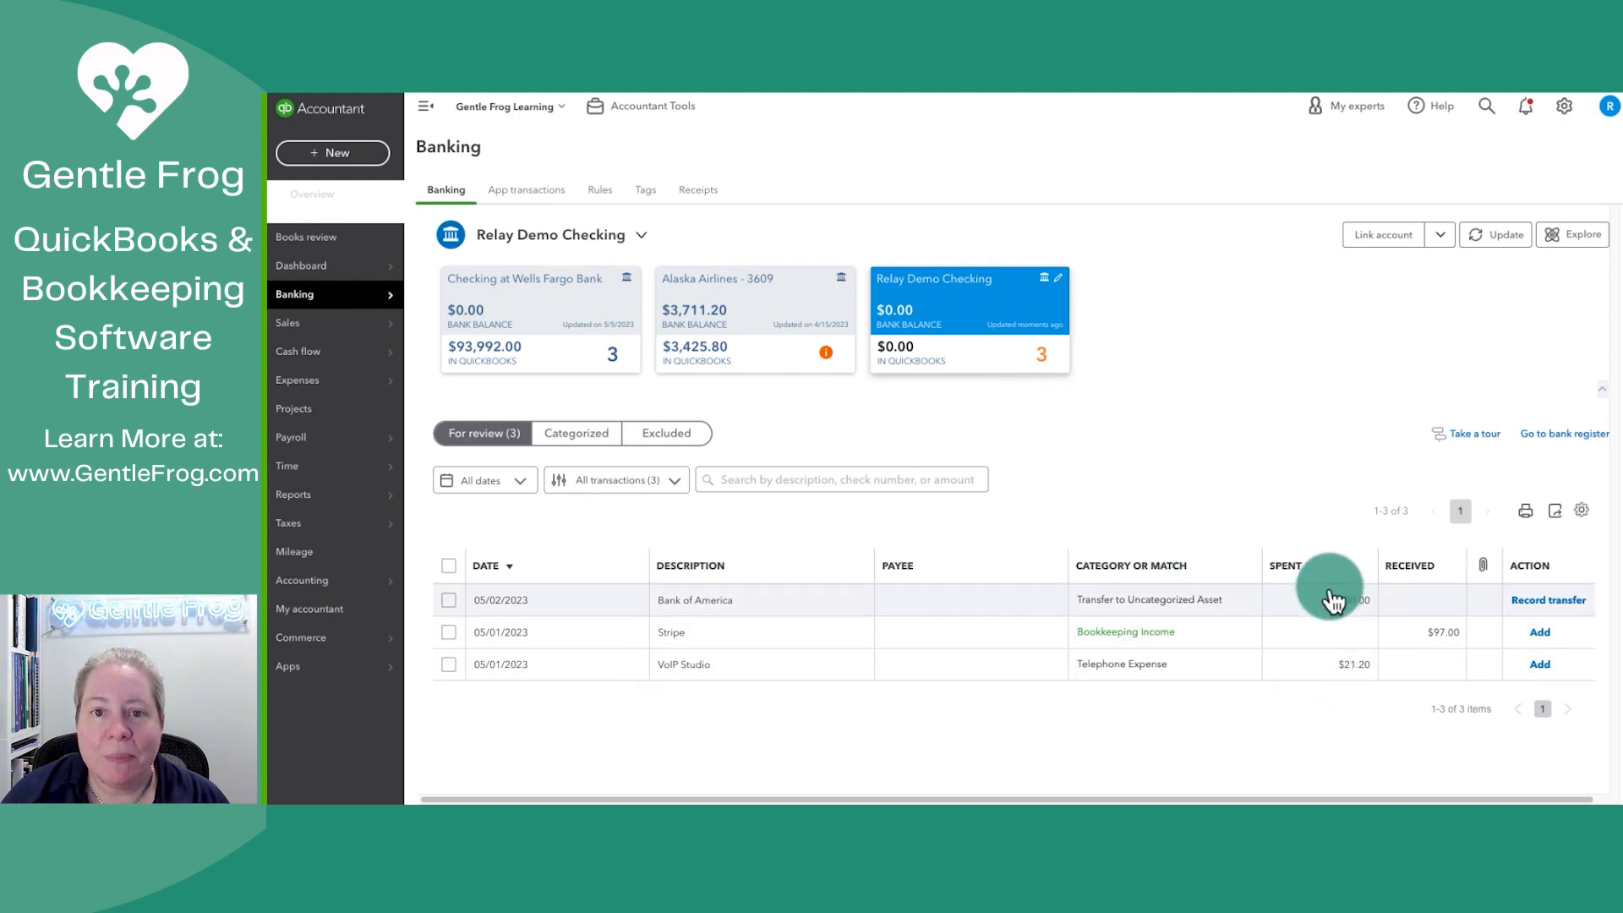